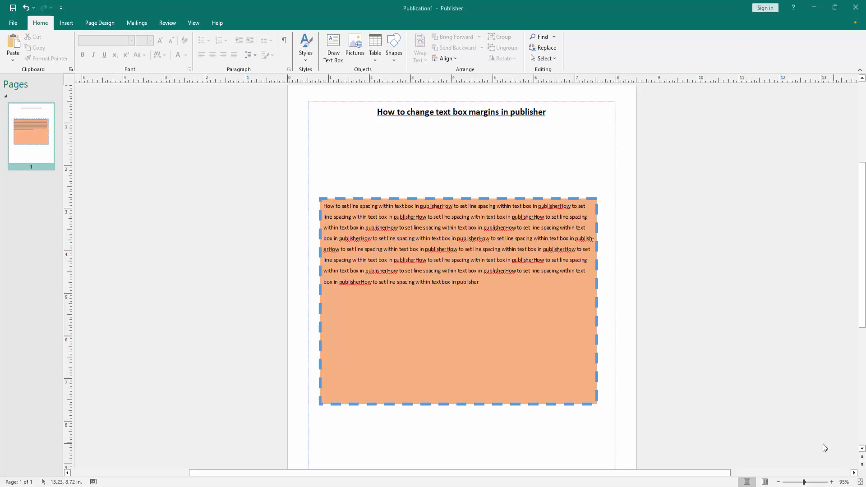
Select the orange dashed-border text box and show its Text Box formatting tools
click(458, 343)
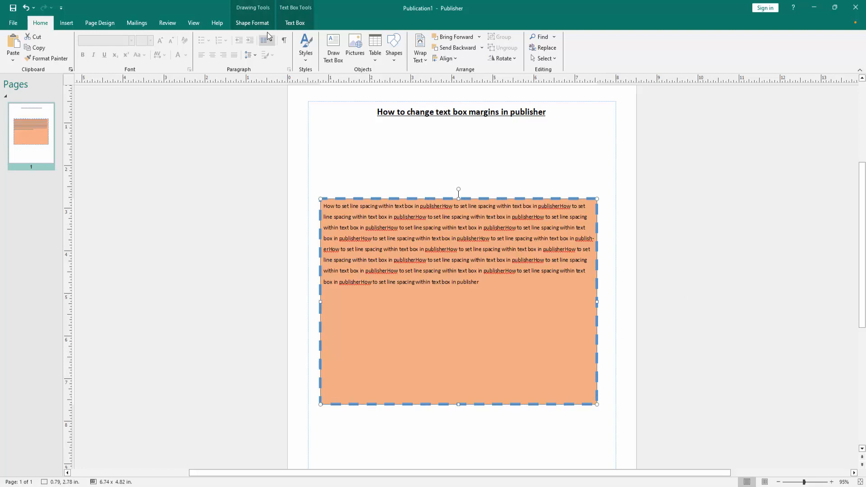
click(294, 22)
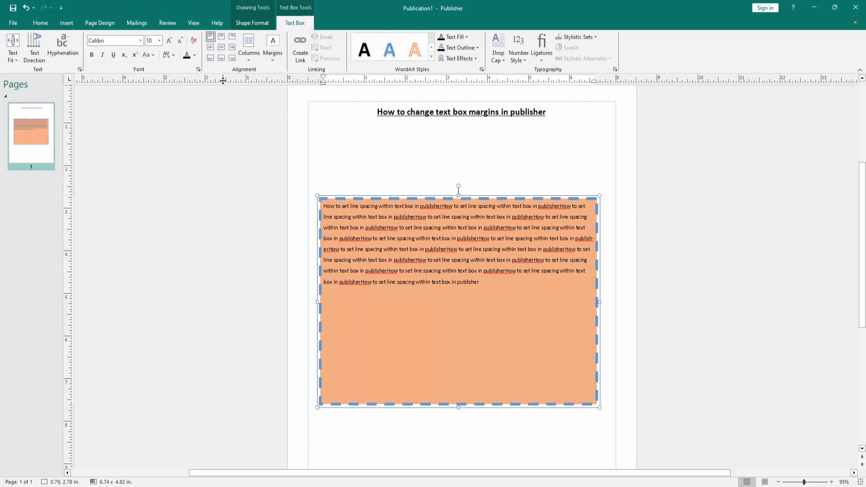
mouse_move(273, 47)
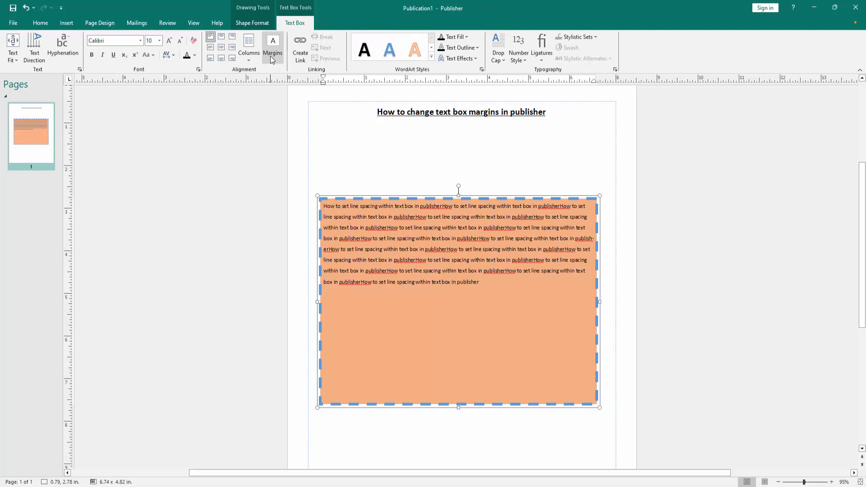
Show the text box Margins presets list (None, Narrow, Moderate, Wide, Custom Margins)
click(272, 47)
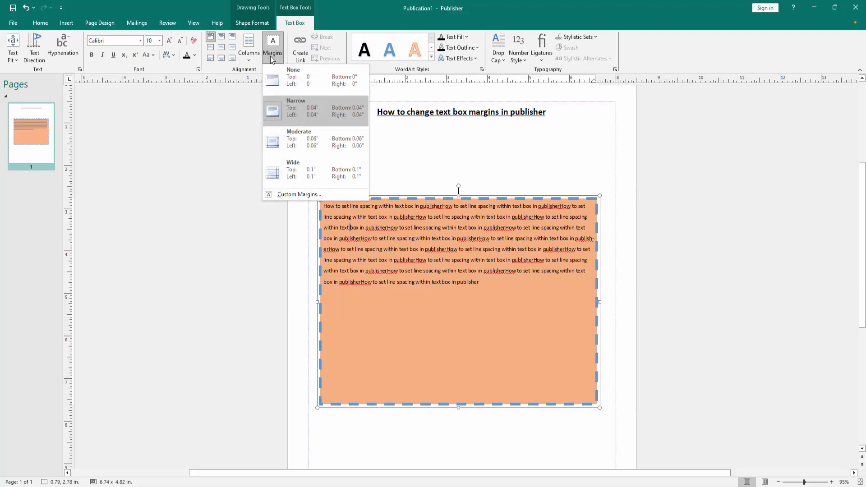
mouse_move(324, 116)
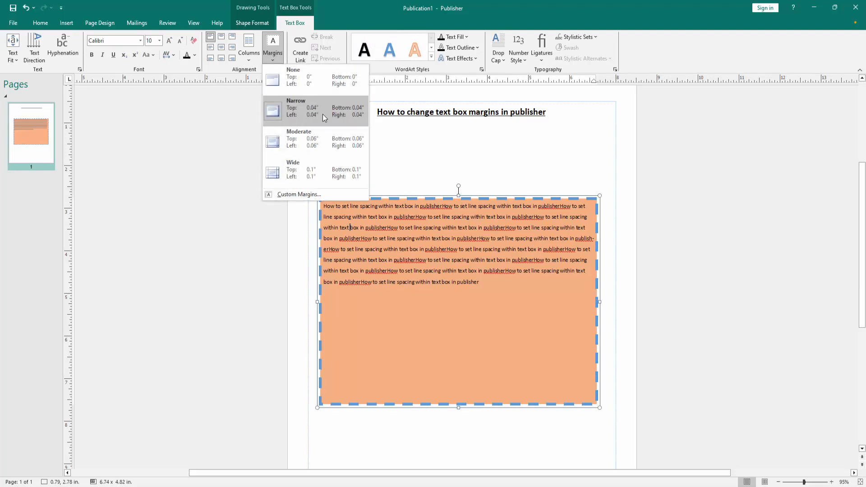
mouse_move(312, 173)
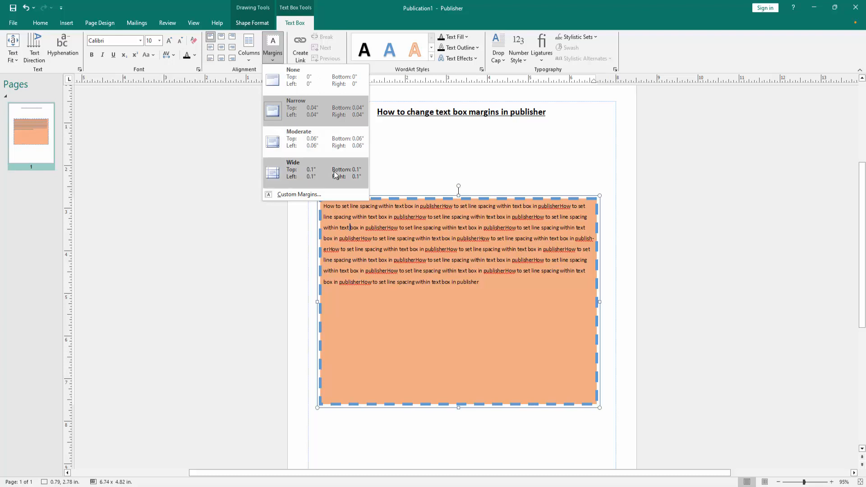
mouse_move(335, 176)
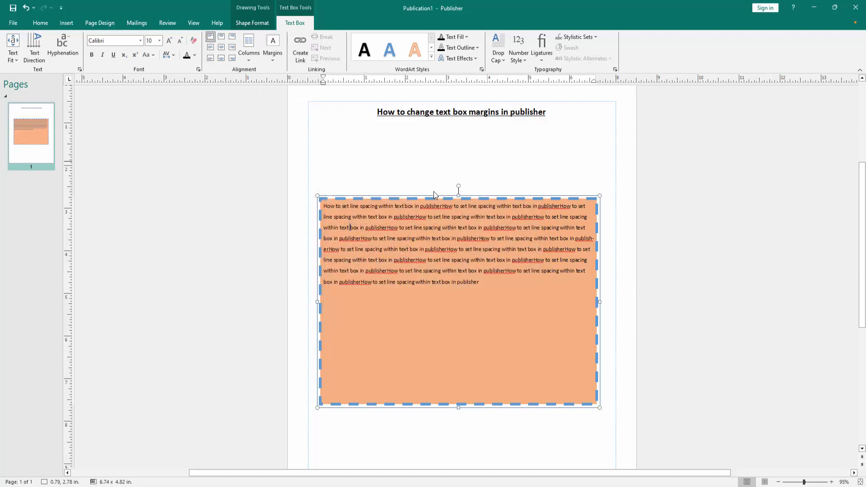
click(273, 47)
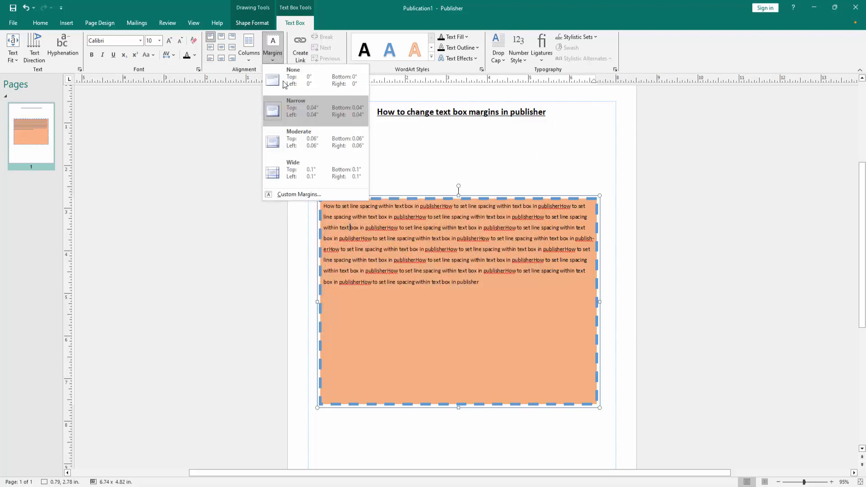